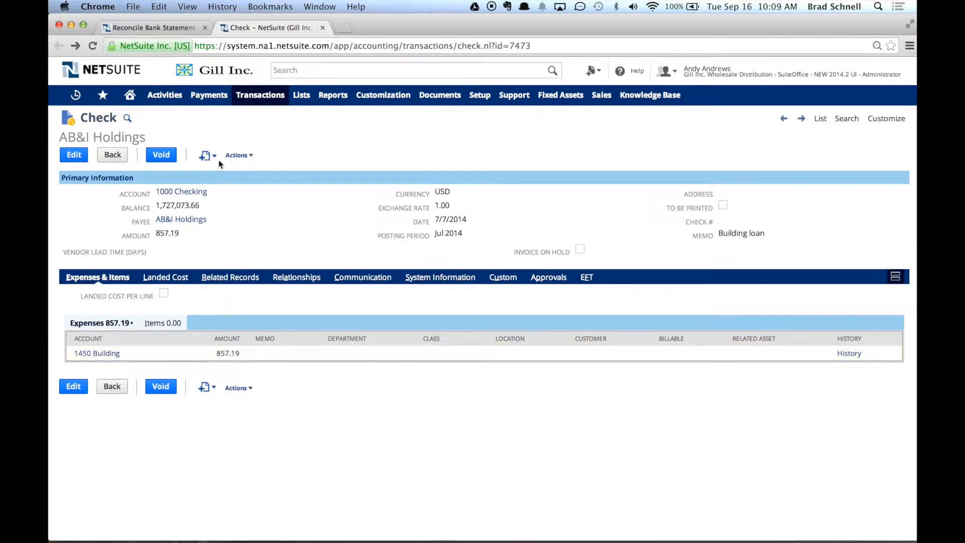
mouse_move(272, 233)
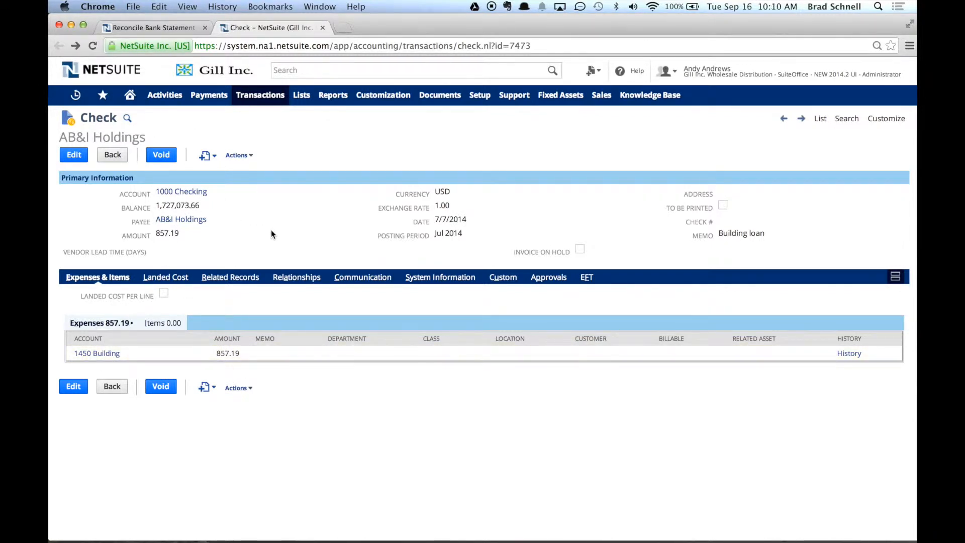
Check the Actions menu on the AB&I Holdings $857.19 check, then put it into edit mode.
click(238, 154)
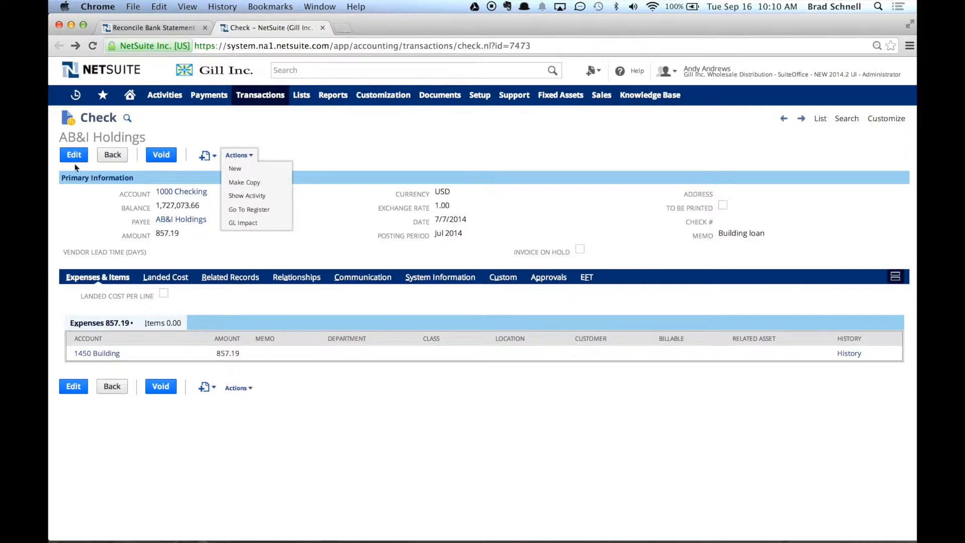
click(74, 155)
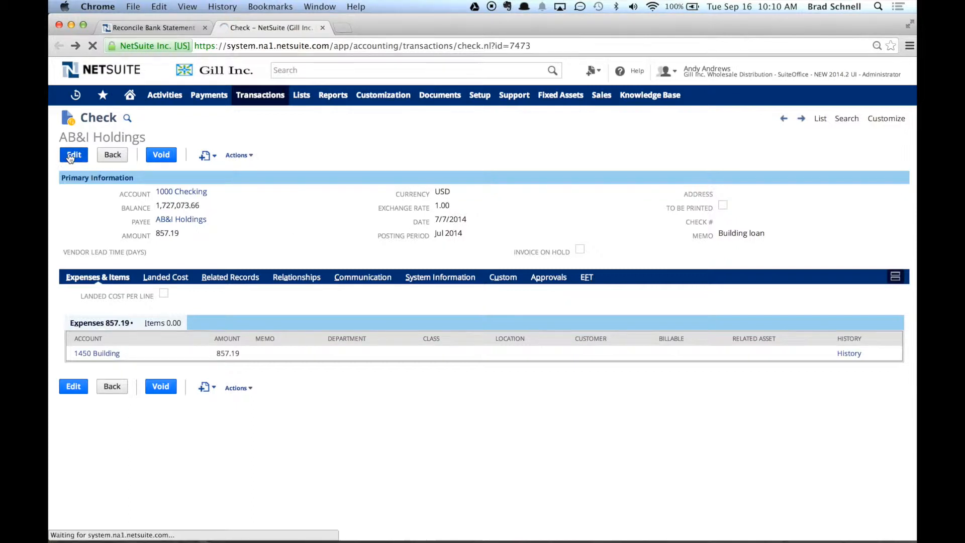
Choose Memorize from the edit-mode Actions menu to create a memorized transaction.
click(73, 154)
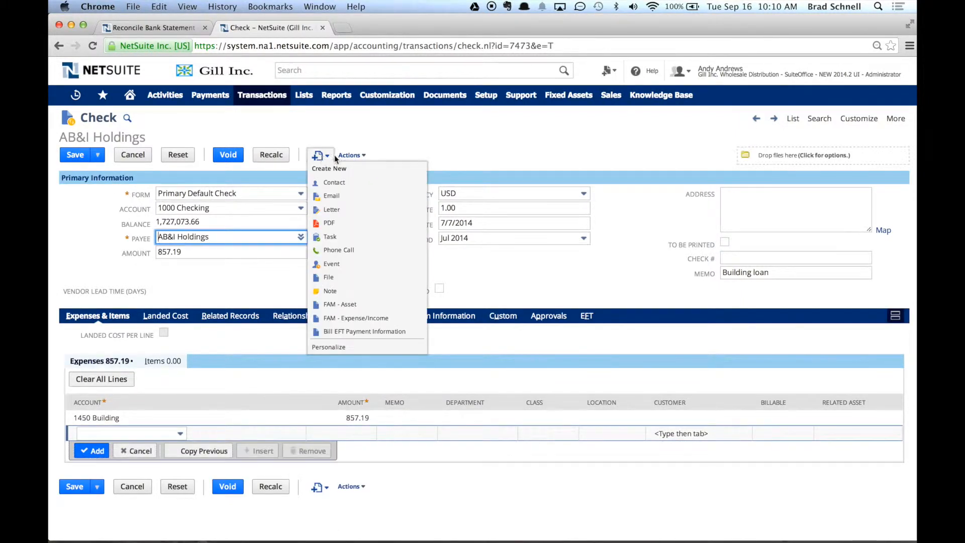
click(350, 154)
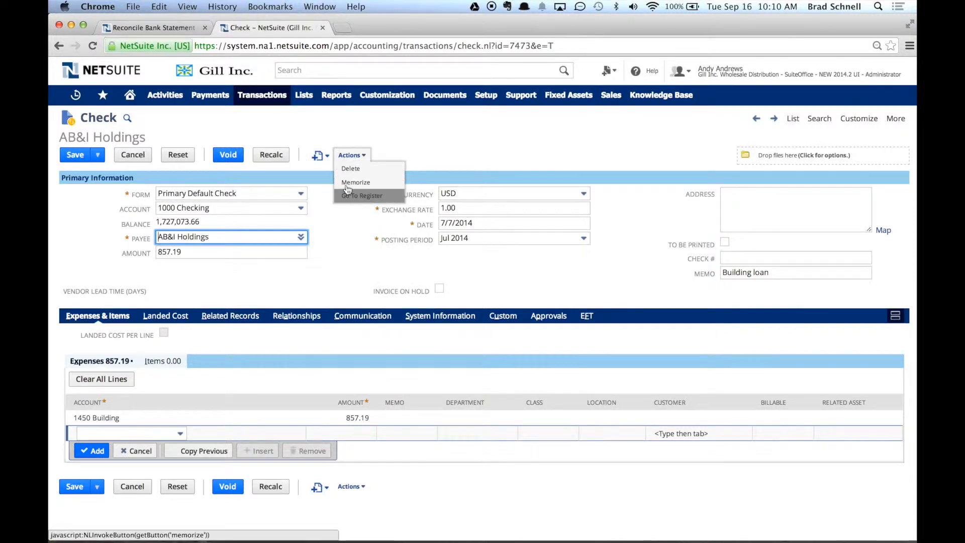
click(356, 182)
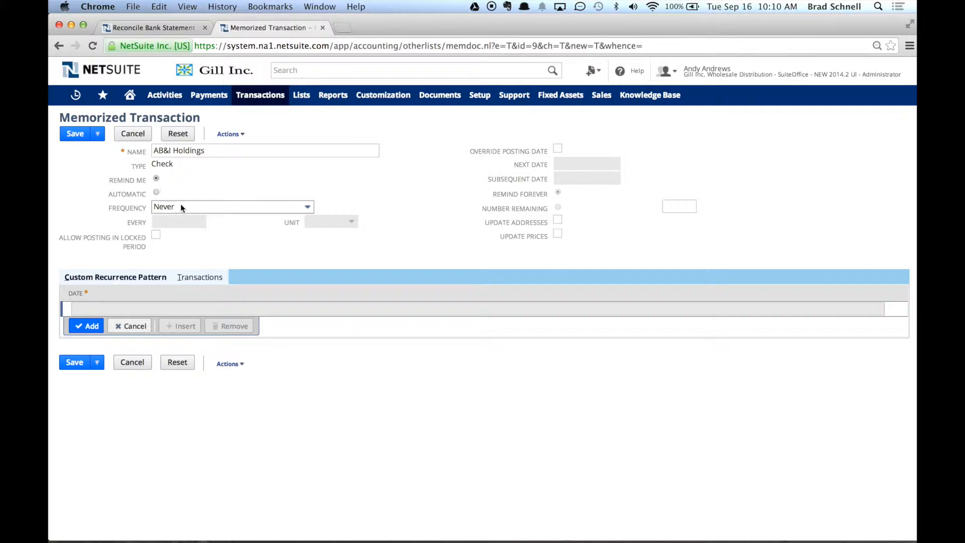
Set the memorized check's frequency to Monthly with next date 10/1/2014.
click(307, 206)
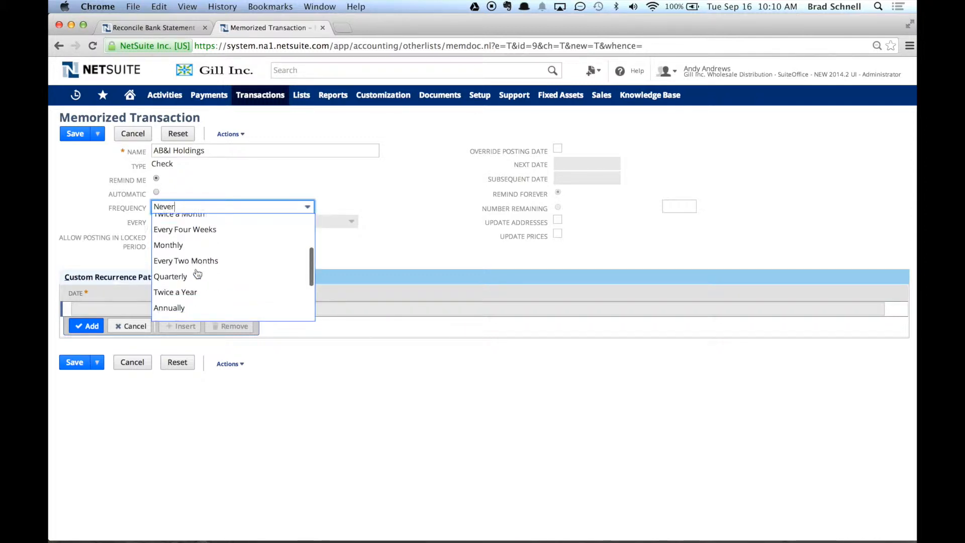
scroll(down, 3)
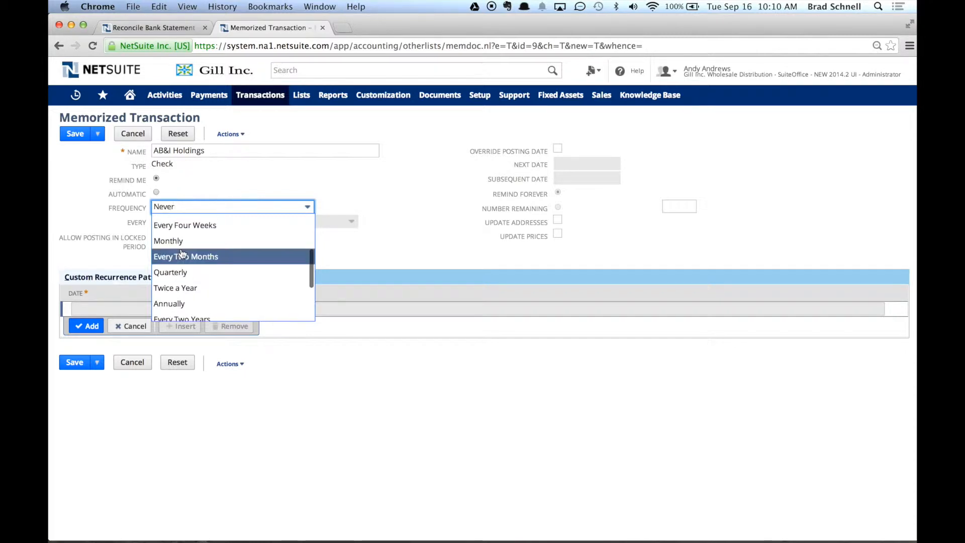
click(168, 240)
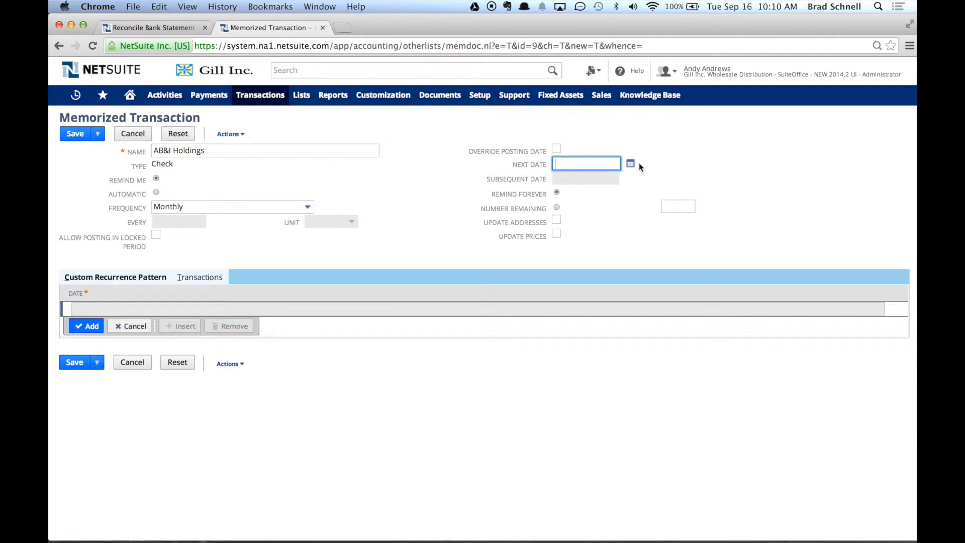
click(631, 164)
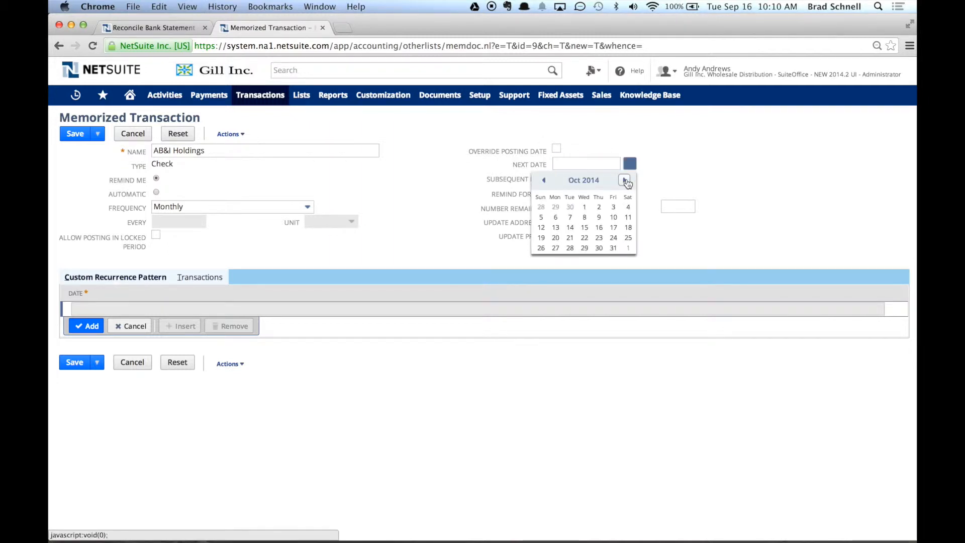
click(585, 206)
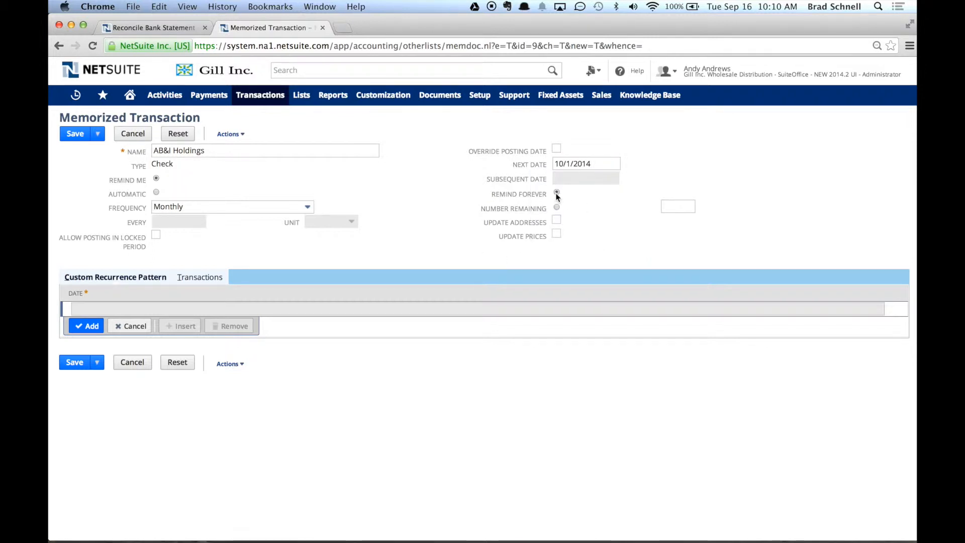
Keep reminders repeating forever and save the memorized transaction.
click(557, 207)
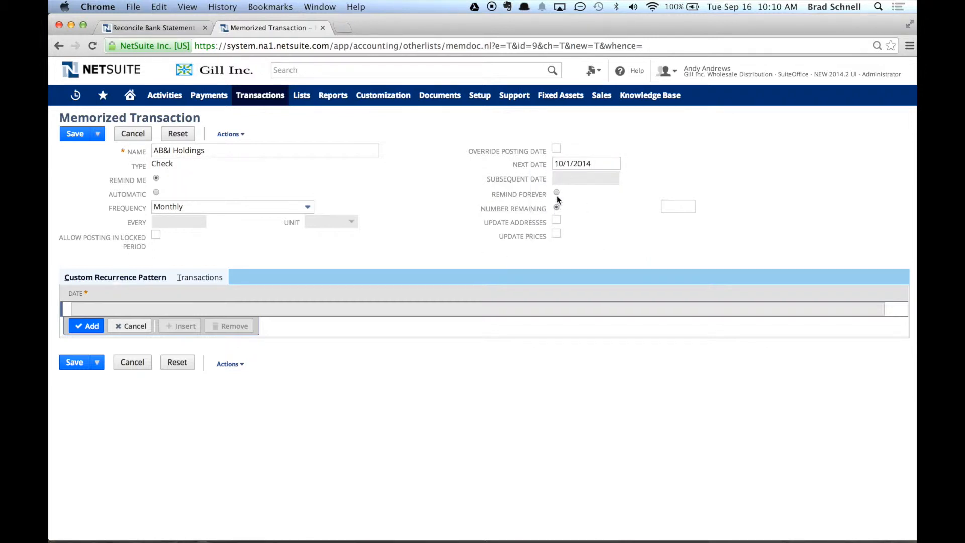
click(557, 193)
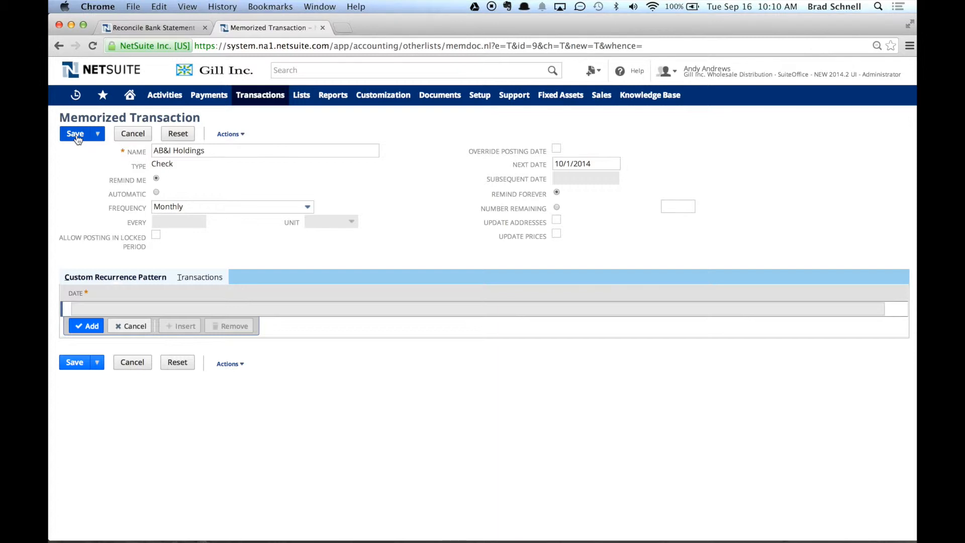
click(74, 134)
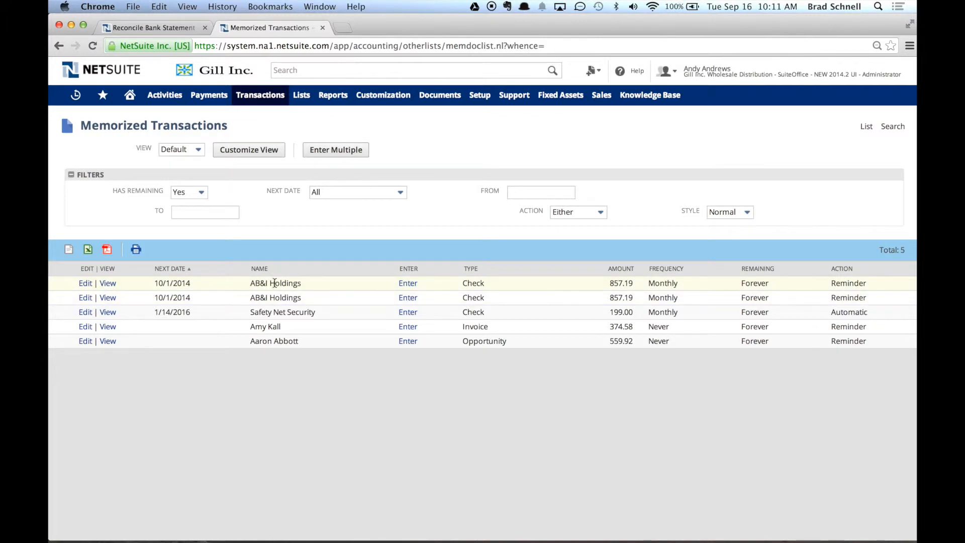
mouse_move(478, 283)
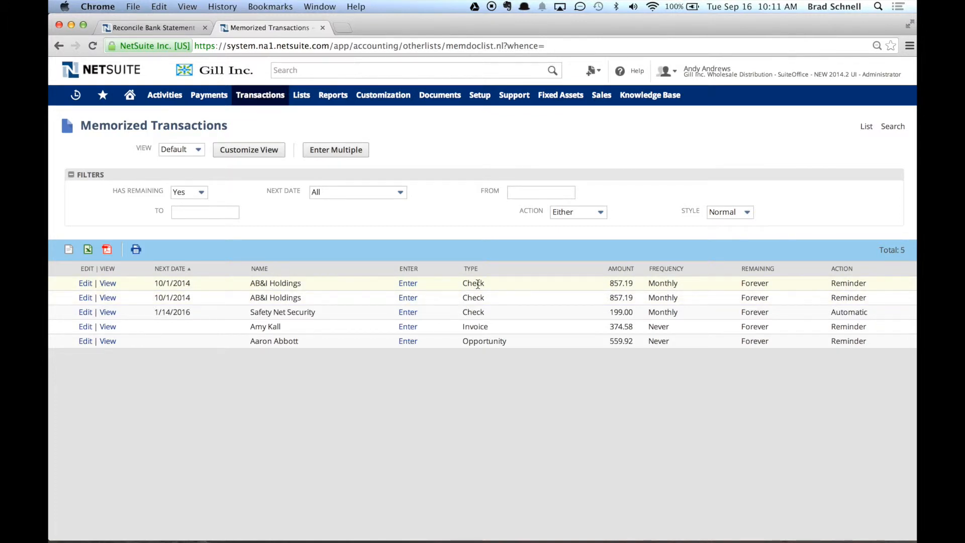
mouse_move(708, 291)
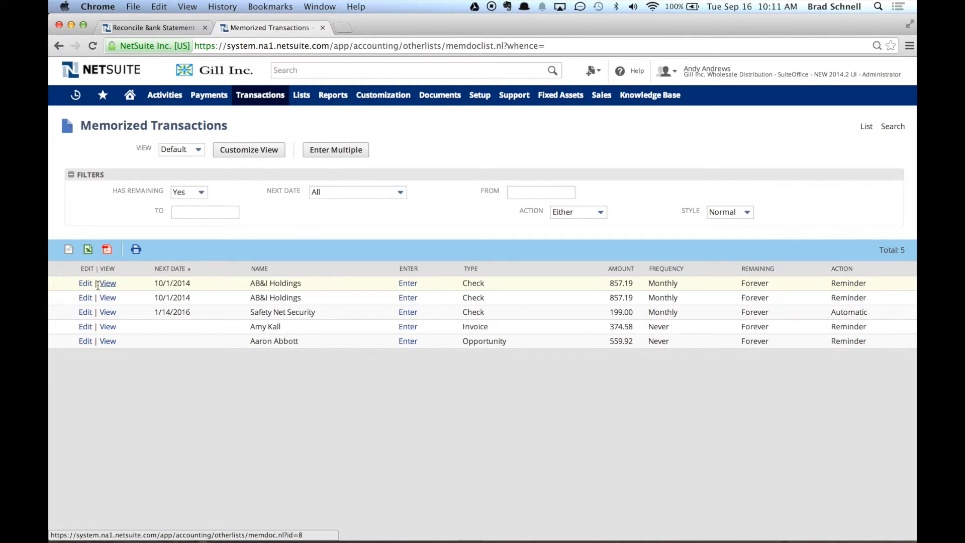
Open the first AB&I Holdings entry from the Memorized Transactions list.
click(108, 283)
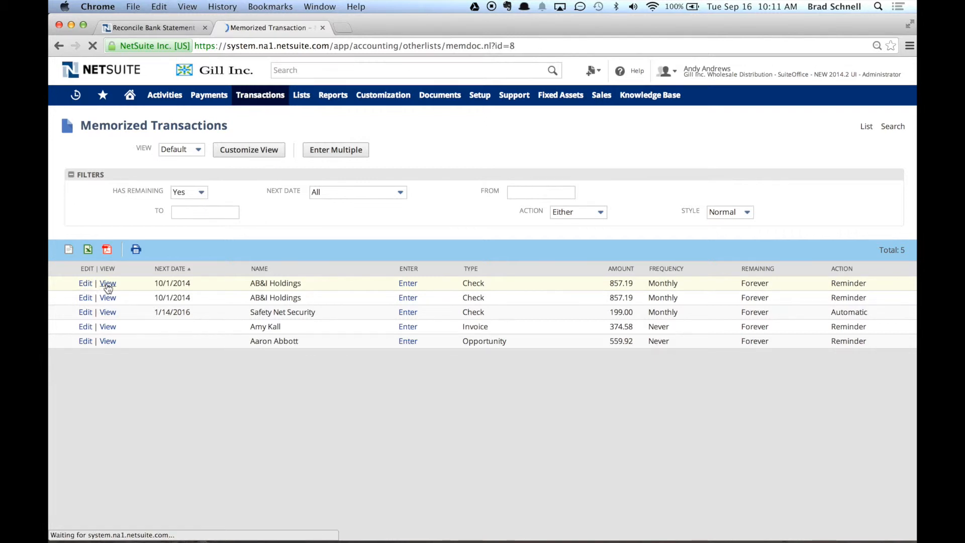
View the first AB&I Holdings memorized check's monthly schedule from 10/1/2014.
click(107, 282)
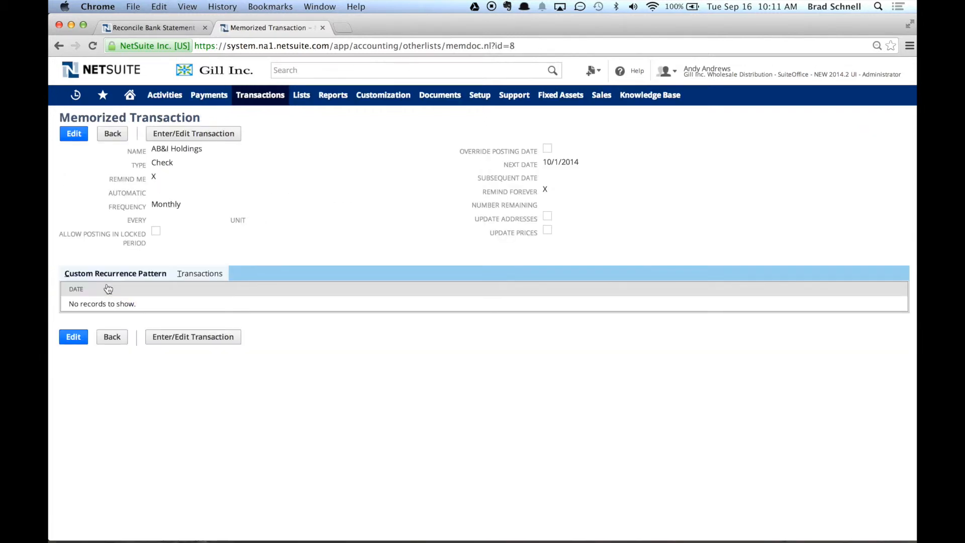
mouse_move(256, 215)
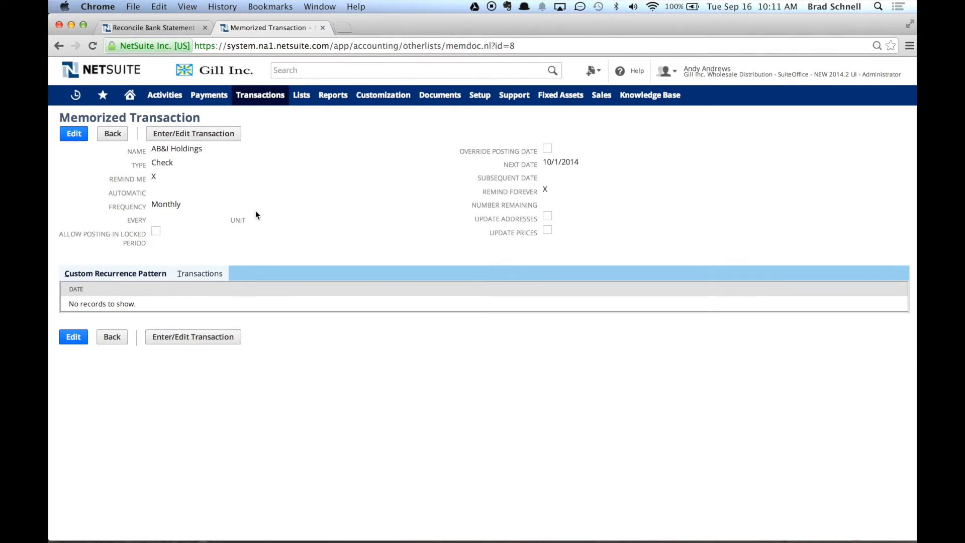